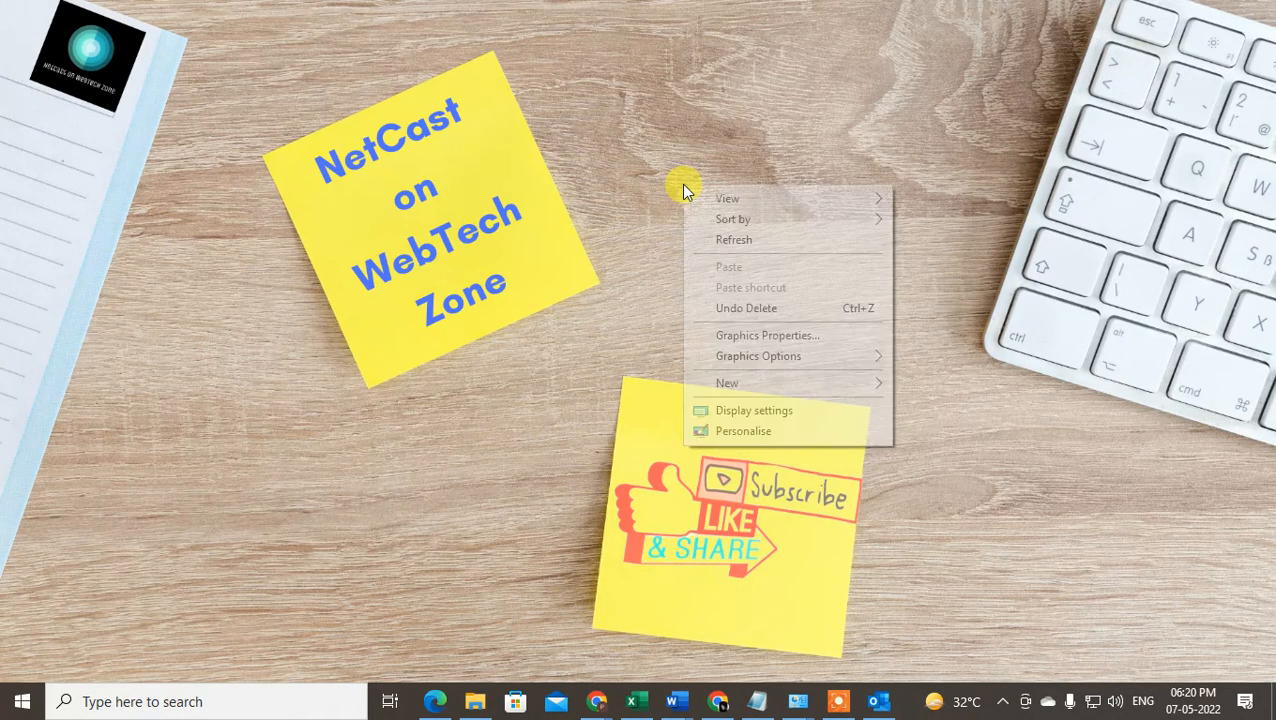
{"action": "mouse_move", "coordinate": [710, 175]}
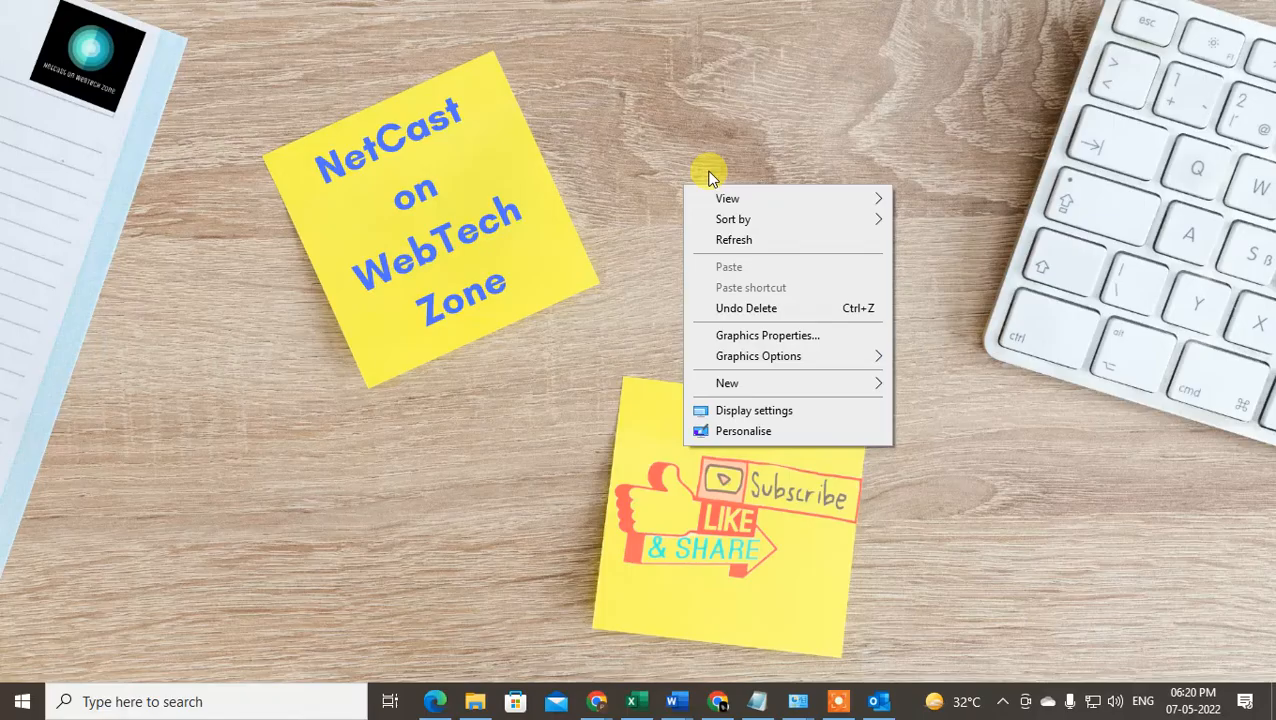
- Bring up Outlook, view Outlook Today, then open the 'Please sign in' email in the Inbox
{"action": "left_click", "coordinate": [790, 450]}
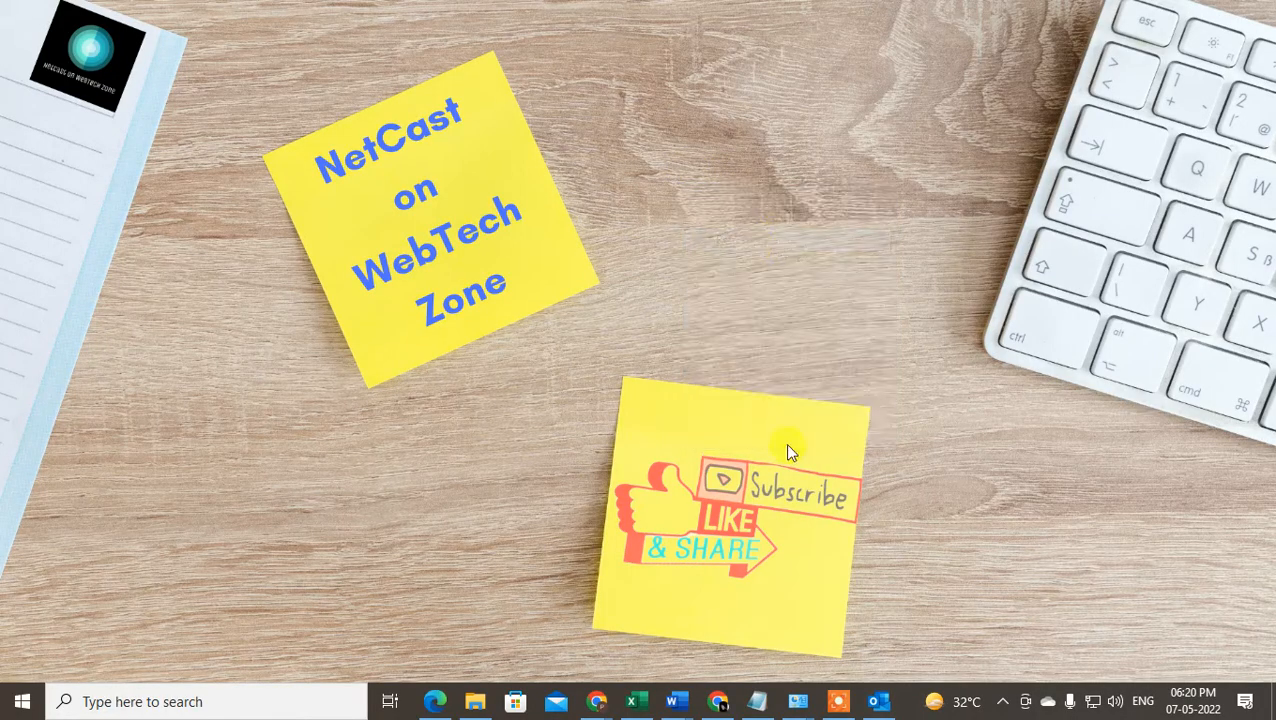
{"action": "mouse_move", "coordinate": [925, 408]}
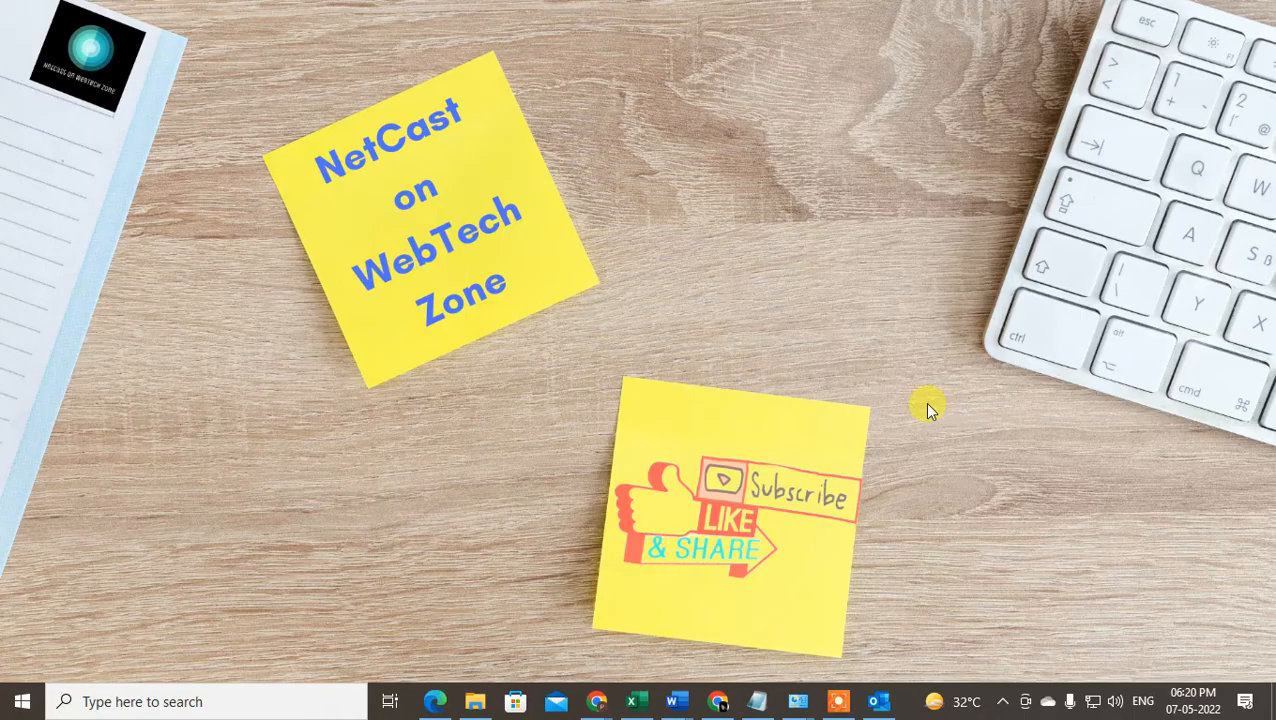
{"action": "mouse_move", "coordinate": [878, 701]}
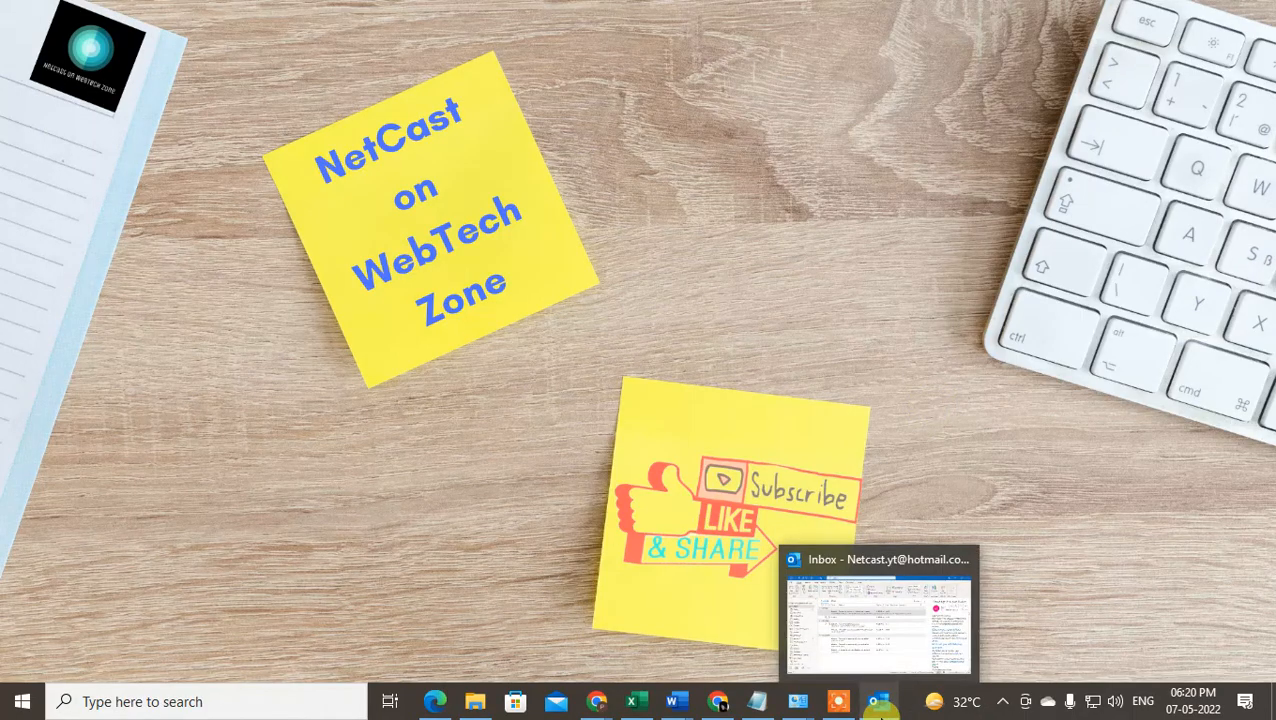
{"action": "left_click", "coordinate": [875, 615]}
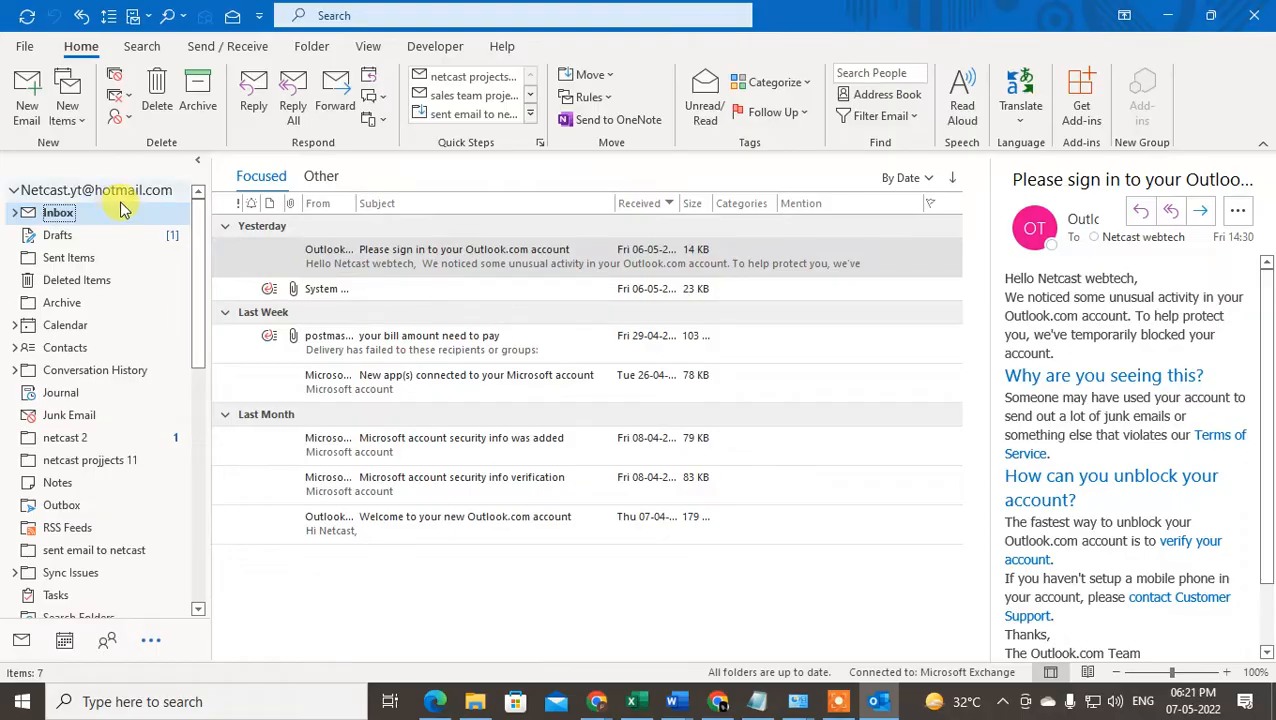
{"action": "left_click", "coordinate": [96, 189]}
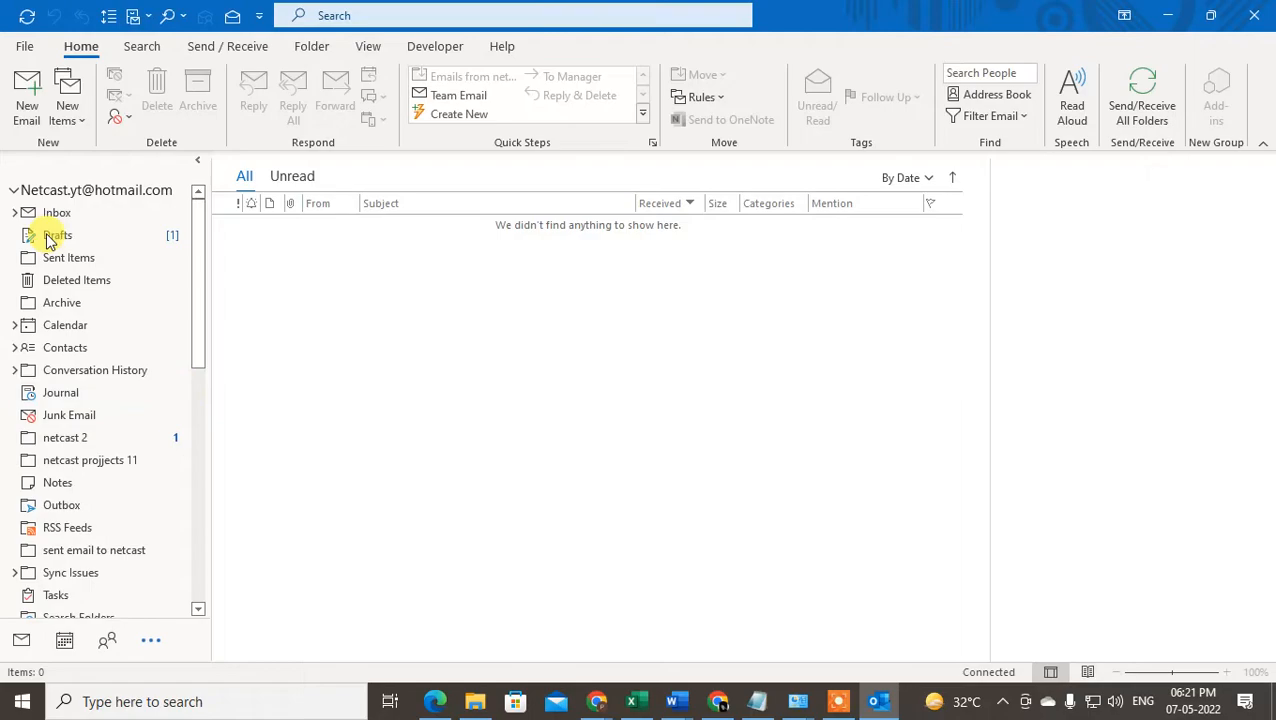
{"action": "left_click", "coordinate": [96, 190]}
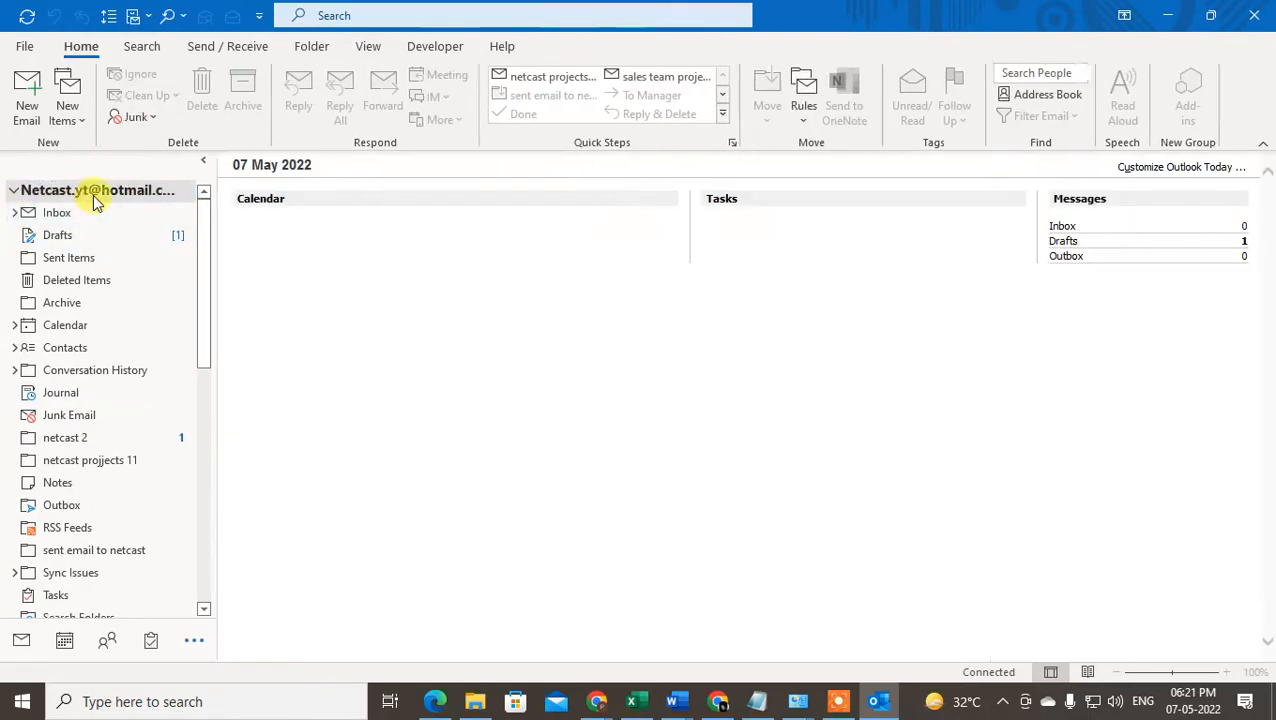
{"action": "left_click", "coordinate": [57, 212]}
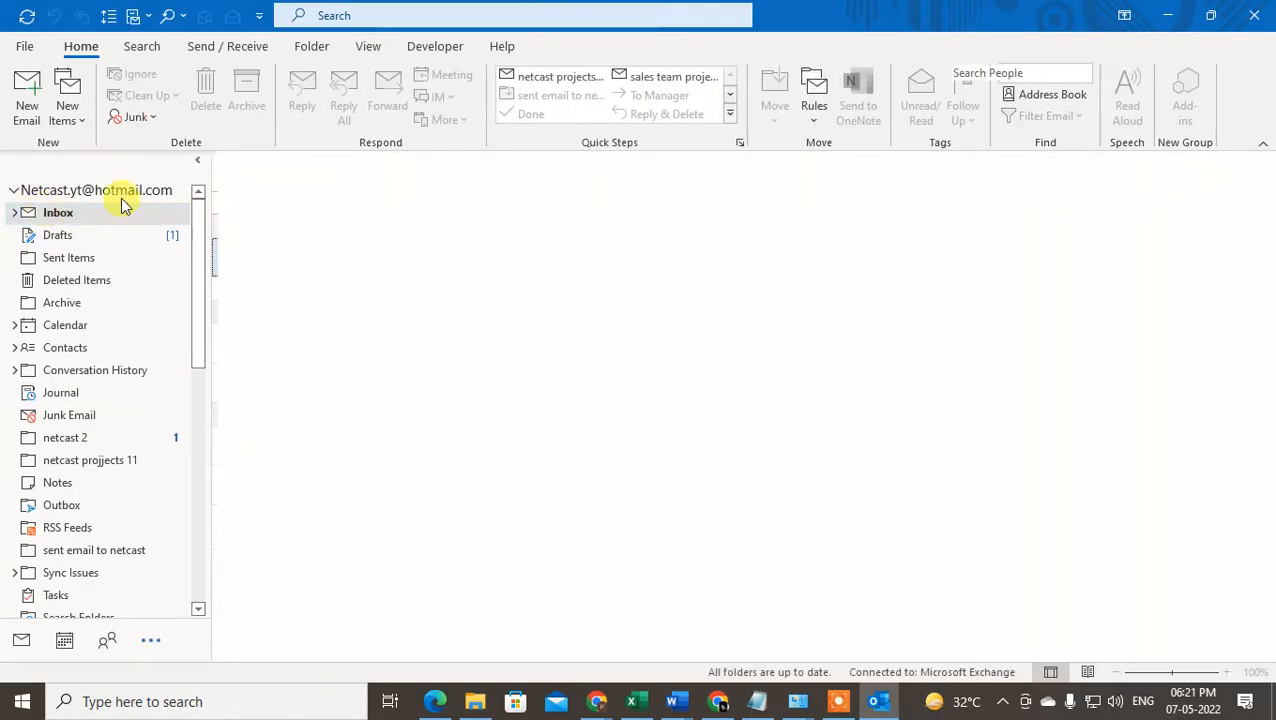
{"action": "left_click", "coordinate": [58, 212]}
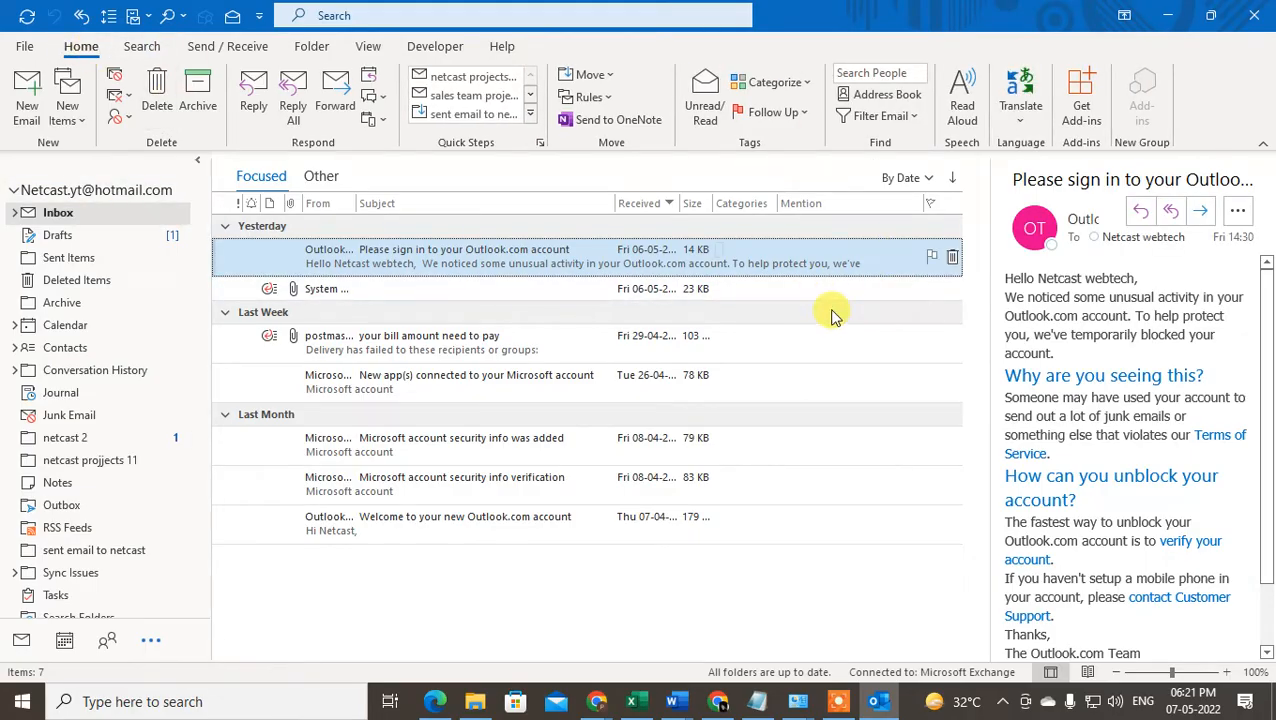
{"action": "mouse_move", "coordinate": [1081, 95]}
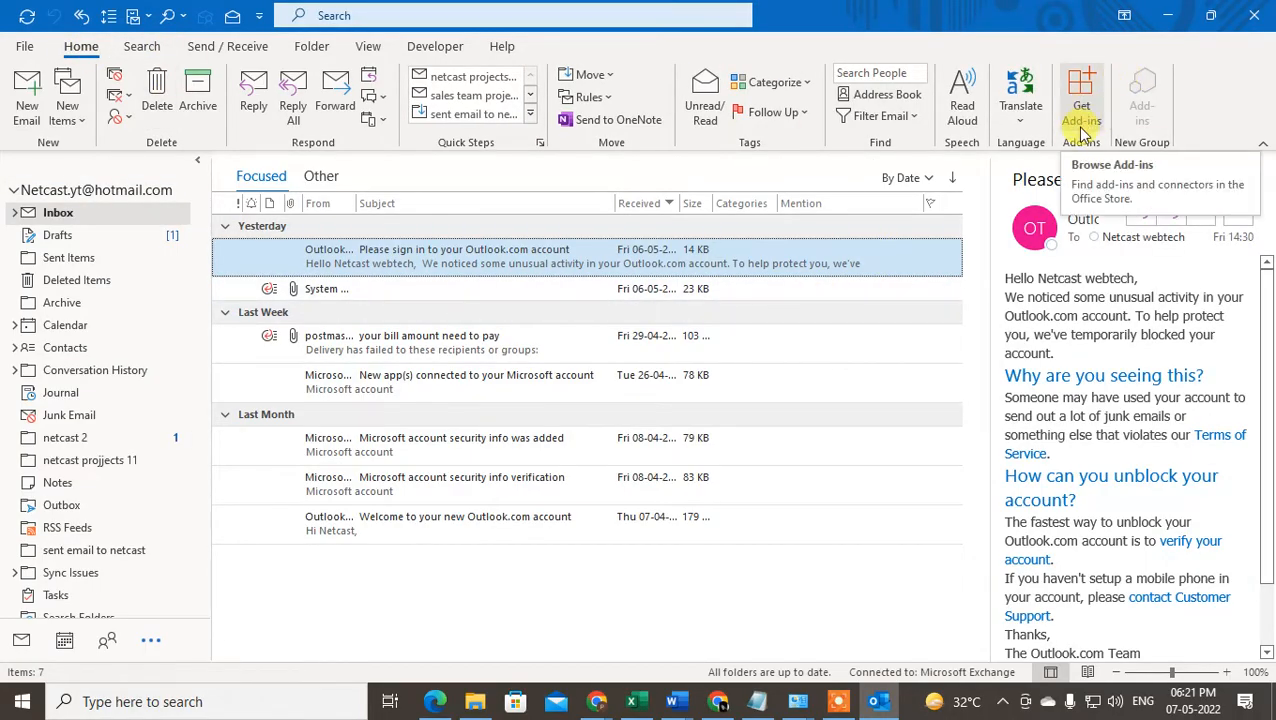
- Open the Get Add-ins store and search for 'phishing'
{"action": "left_click", "coordinate": [1112, 164]}
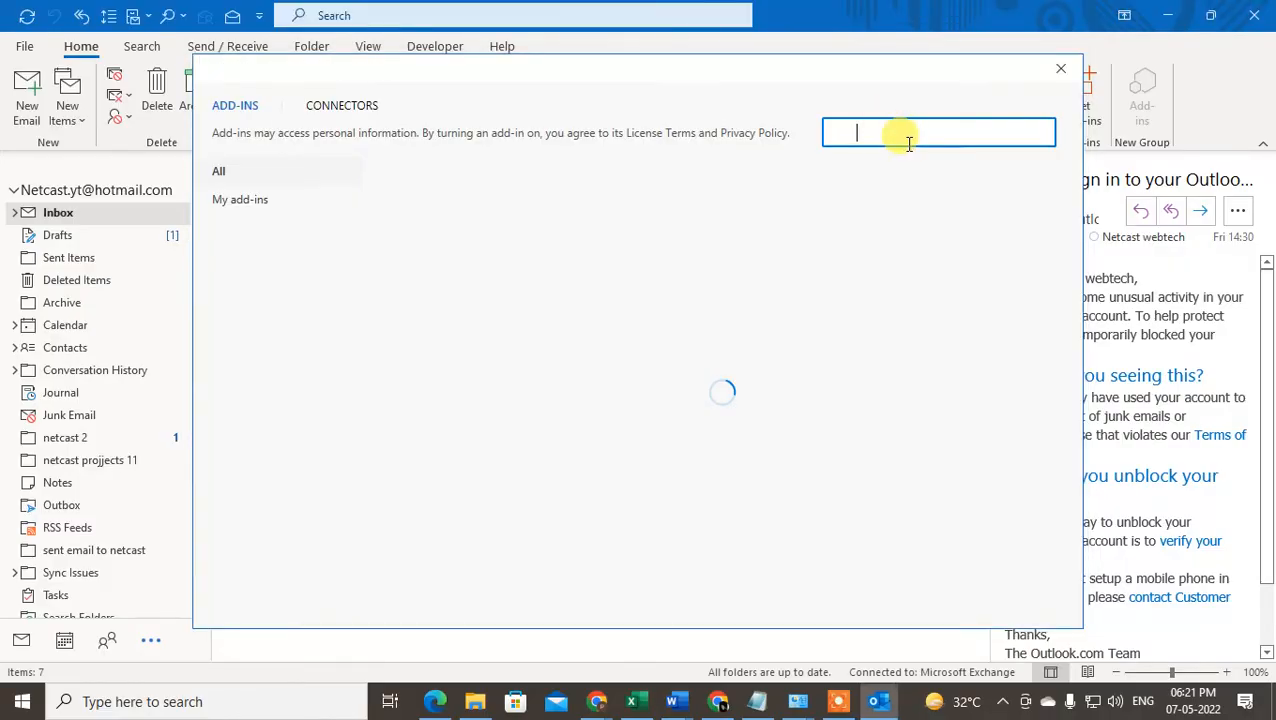
{"action": "type", "text": "phishing"}
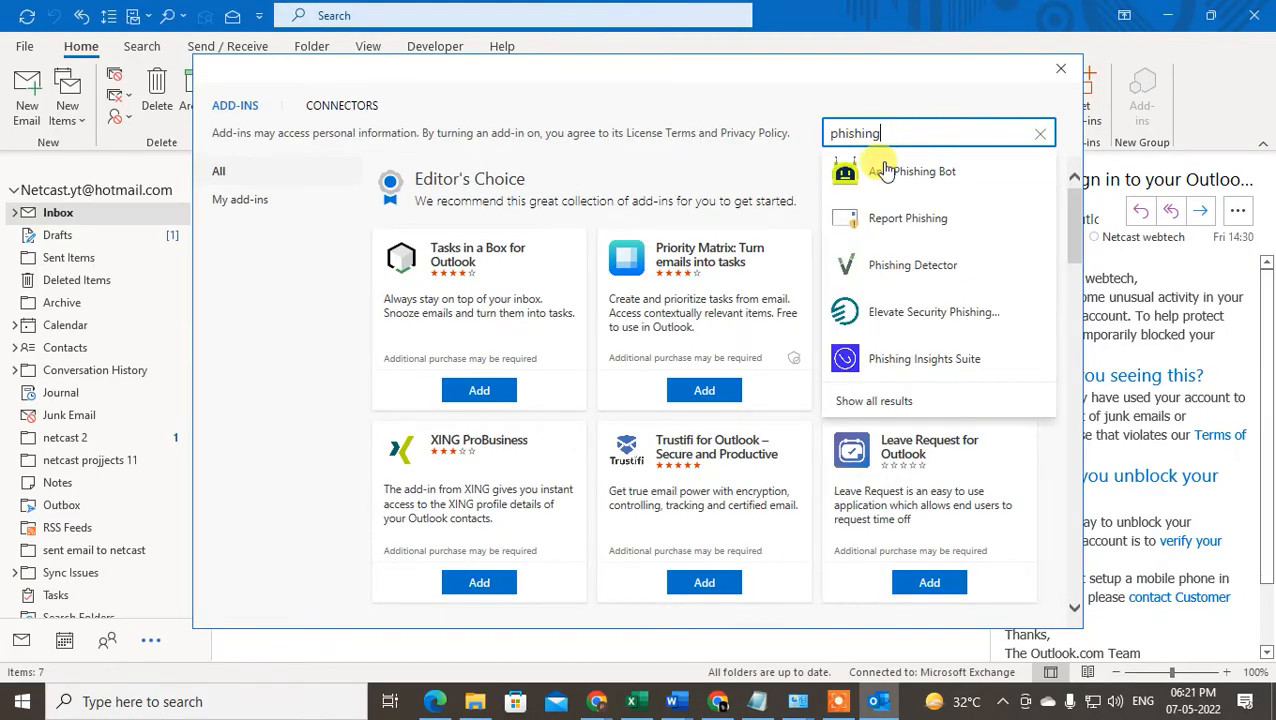
{"action": "mouse_move", "coordinate": [908, 218]}
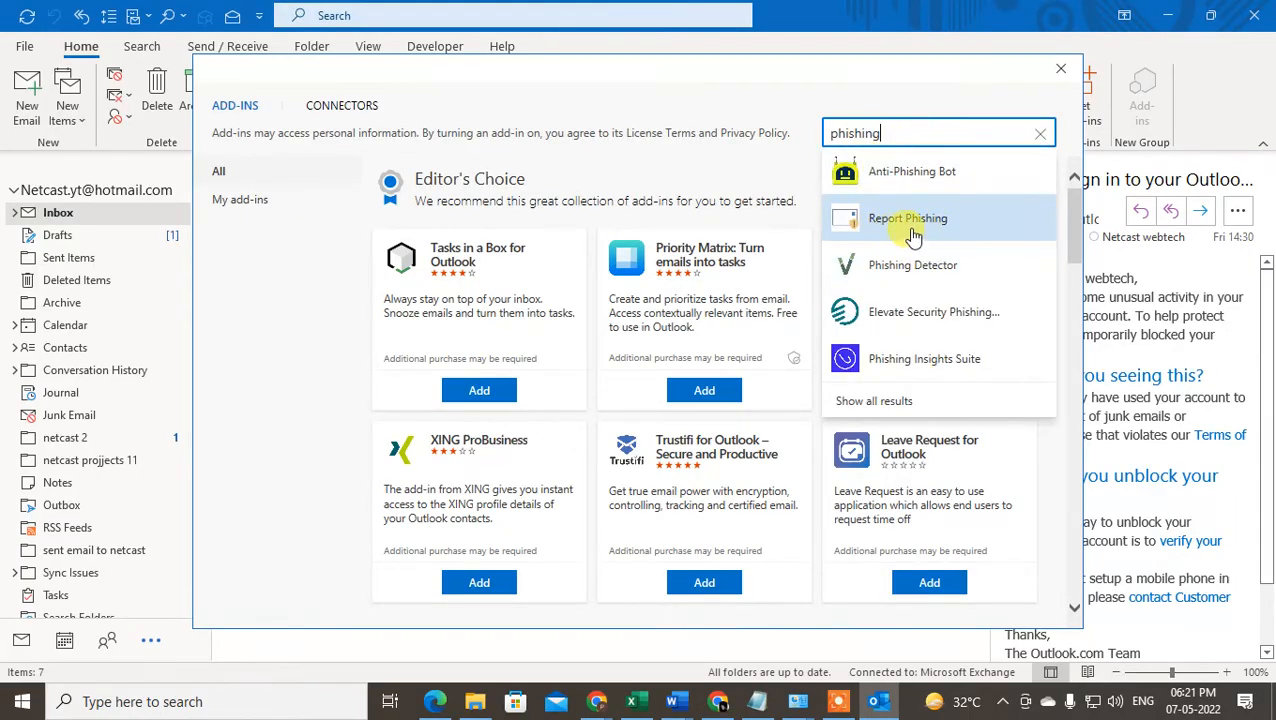
- Add the Report Phishing add-in and go to its Get Started page
{"action": "left_click", "coordinate": [907, 218]}
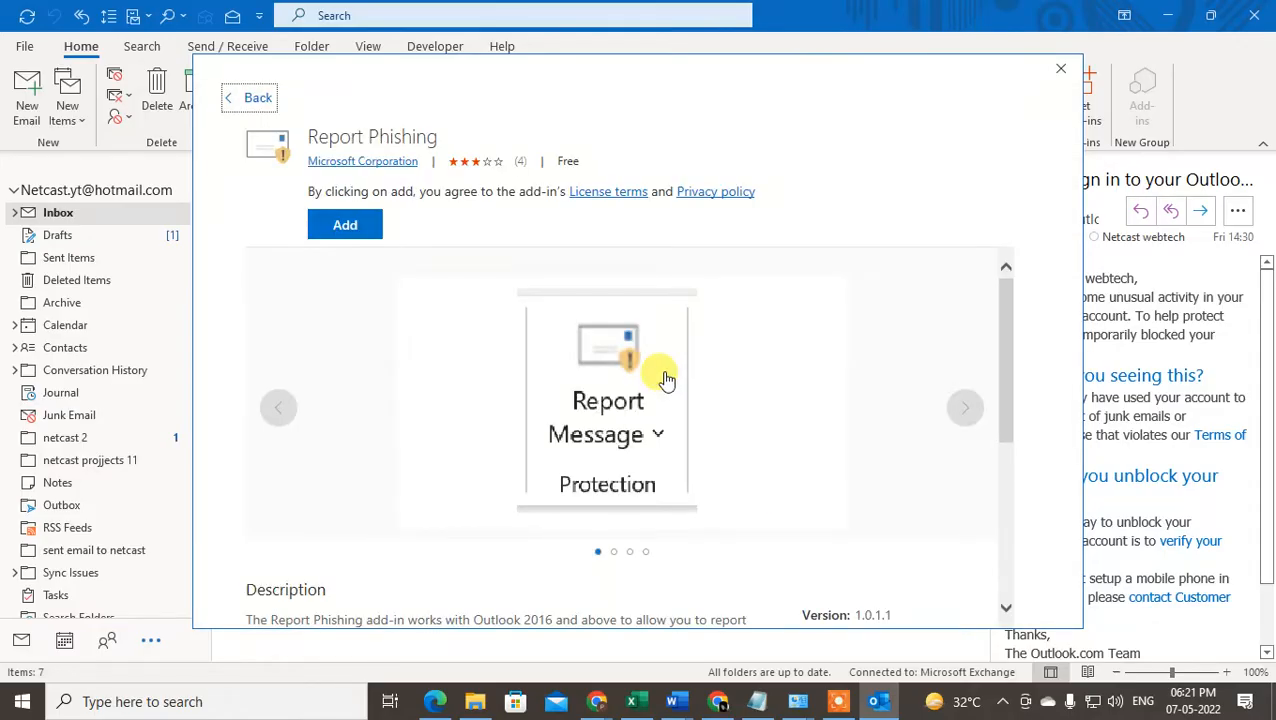
{"action": "mouse_move", "coordinate": [480, 323]}
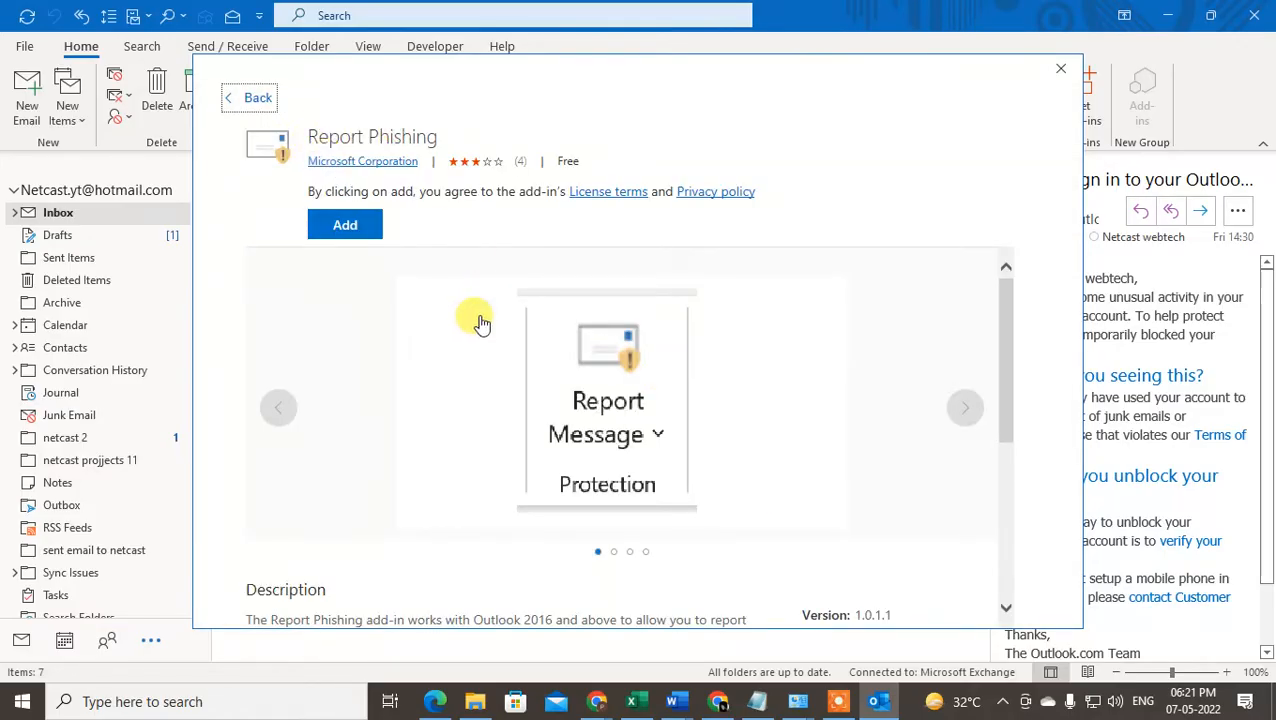
{"action": "left_click", "coordinate": [345, 224]}
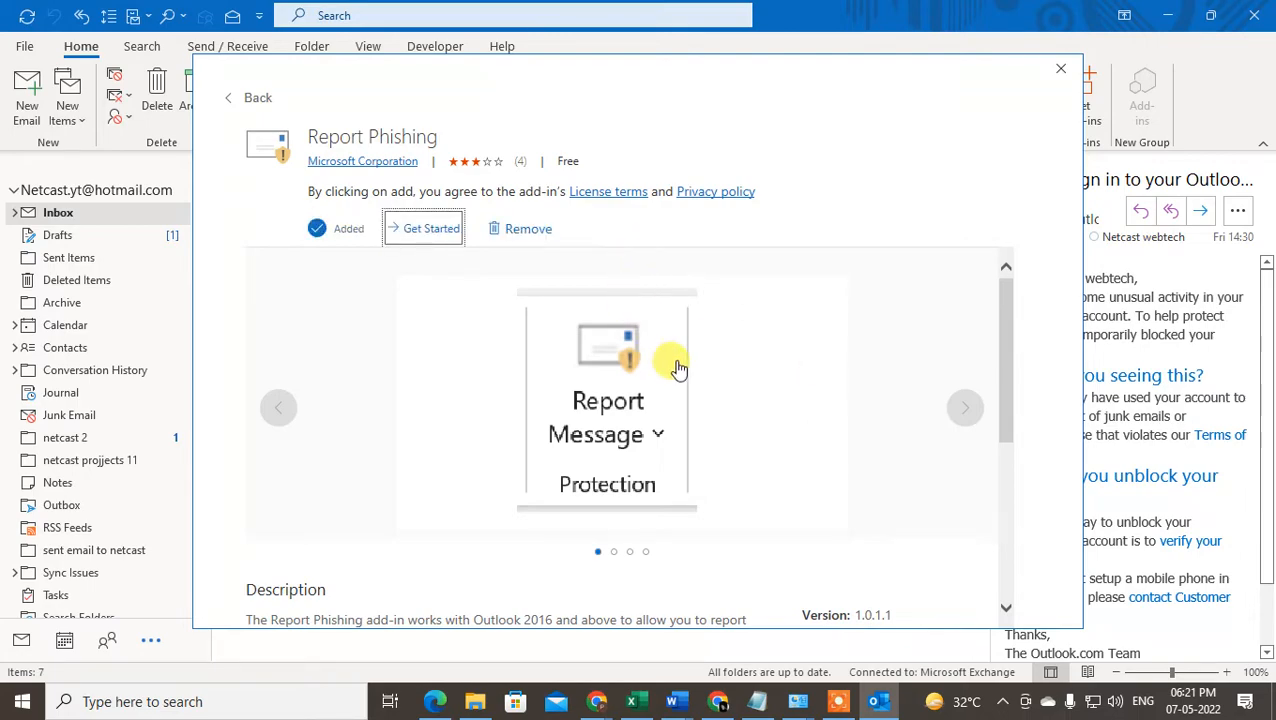
{"action": "mouse_move", "coordinate": [805, 498]}
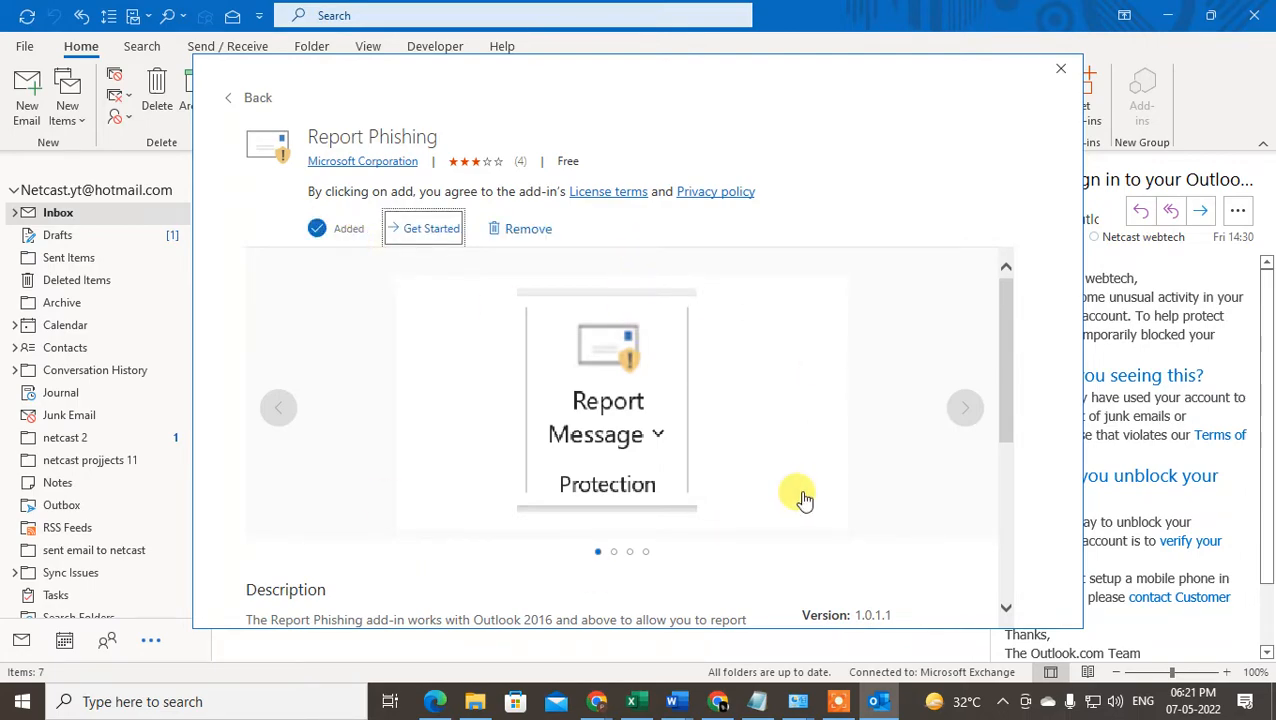
{"action": "scroll", "scroll_direction": "down", "scroll_amount": 3}
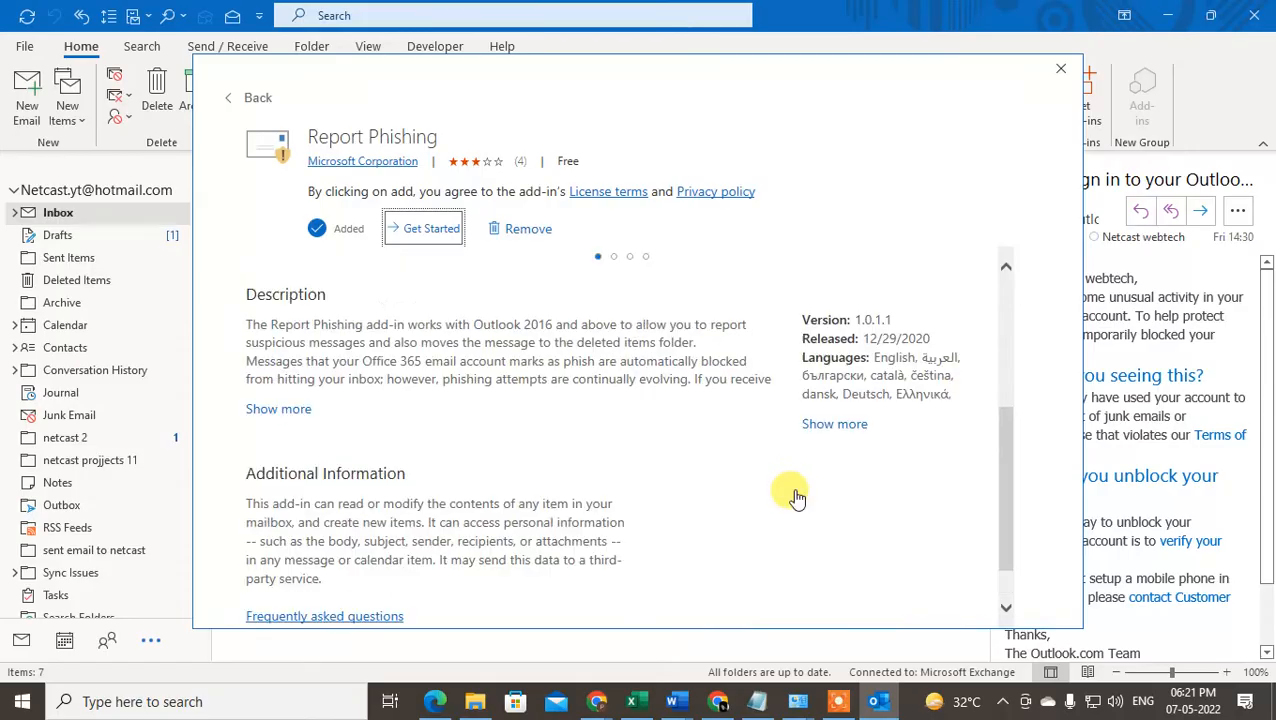
{"action": "left_click", "coordinate": [423, 228]}
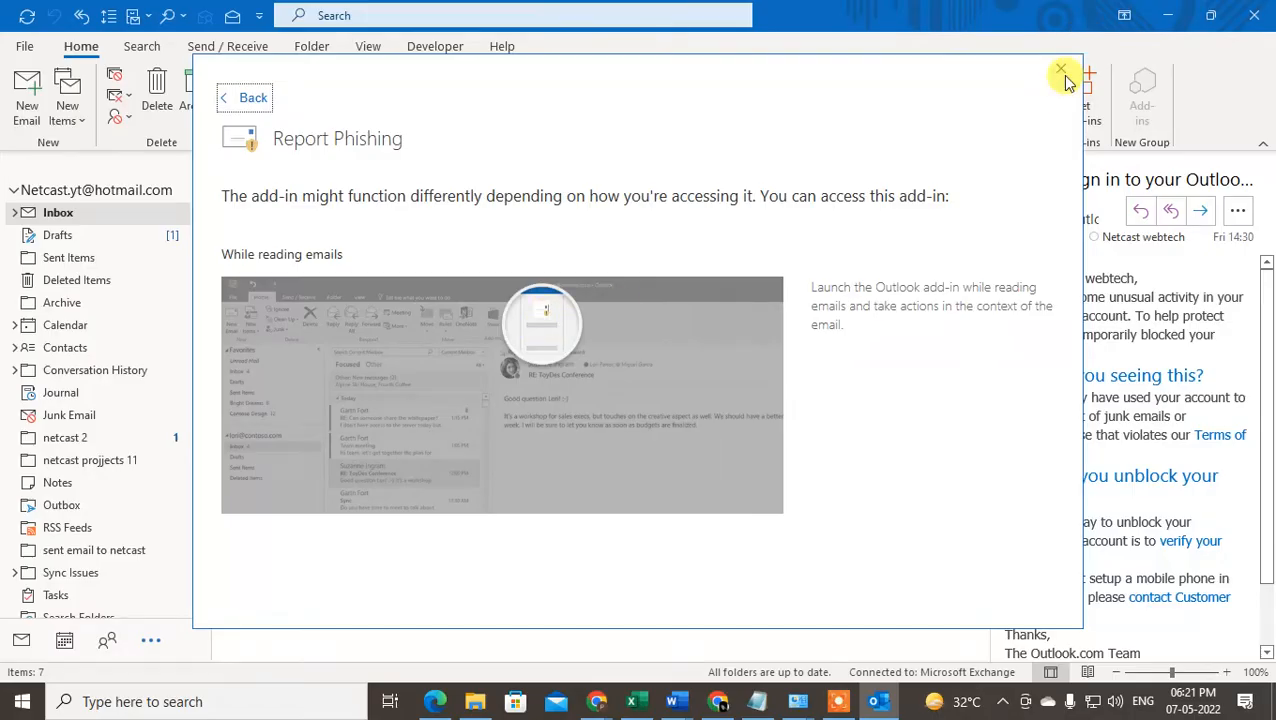
- Close the add-ins store to reveal the Report Phishing ribbon button
{"action": "left_click", "coordinate": [1061, 71]}
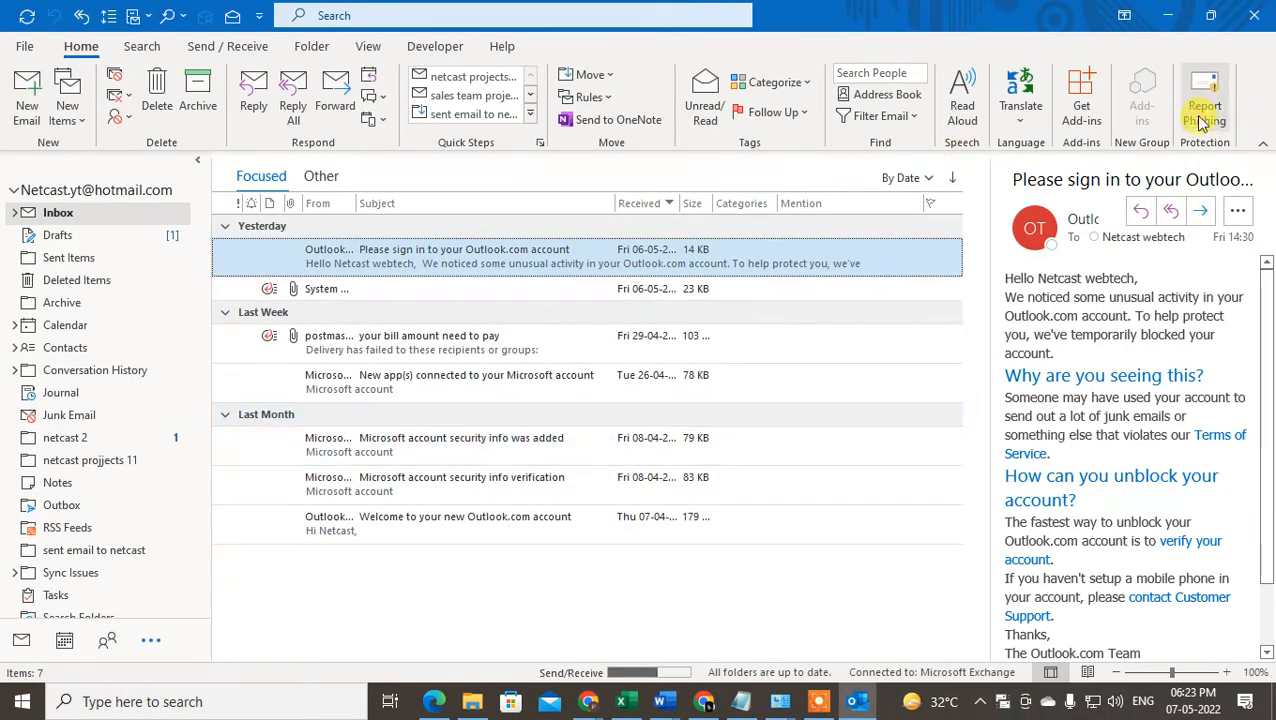
{"action": "mouse_move", "coordinate": [1204, 100]}
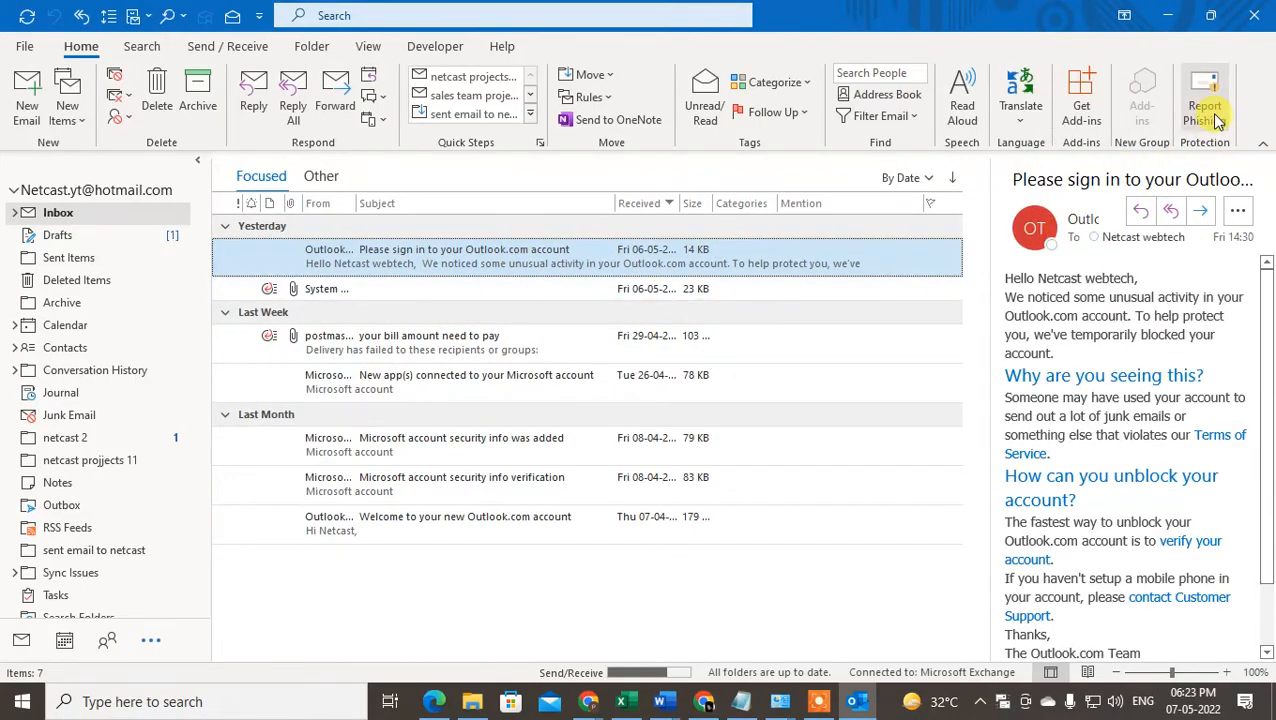
- Run Report Phishing from the Home ribbon on the sign-in email
{"action": "left_click", "coordinate": [1205, 100]}
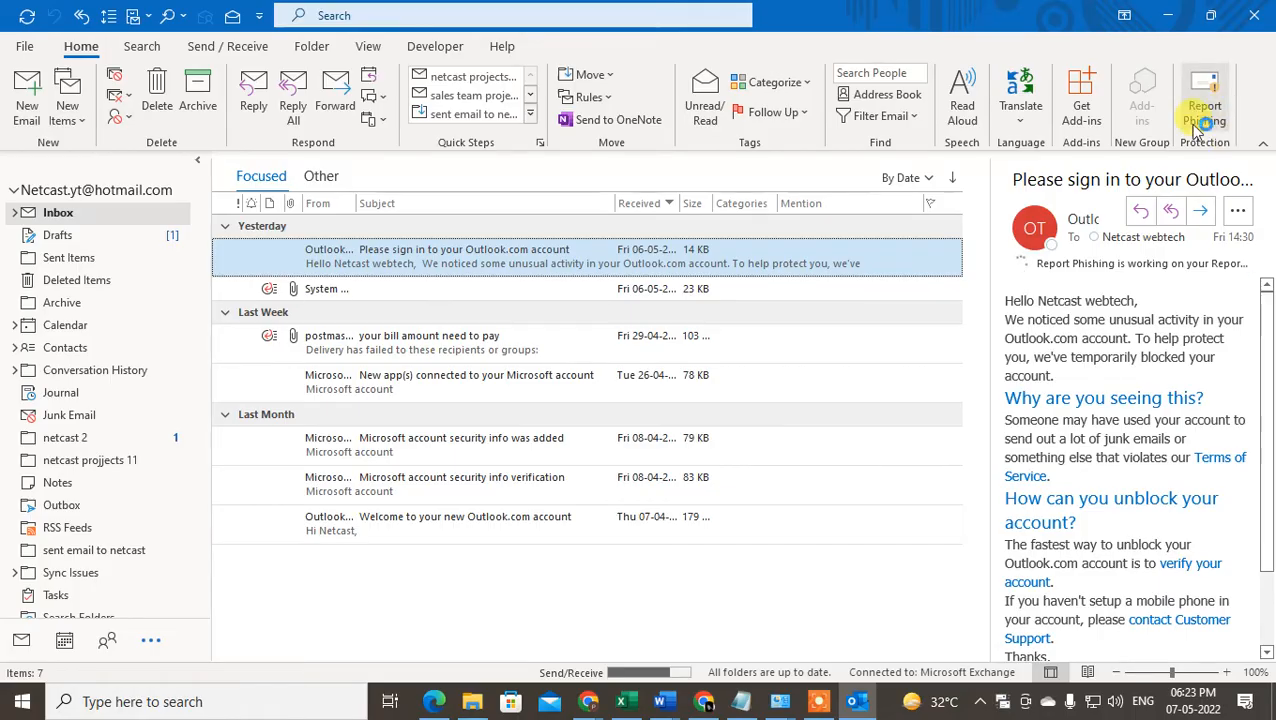
{"action": "mouse_move", "coordinate": [1205, 100]}
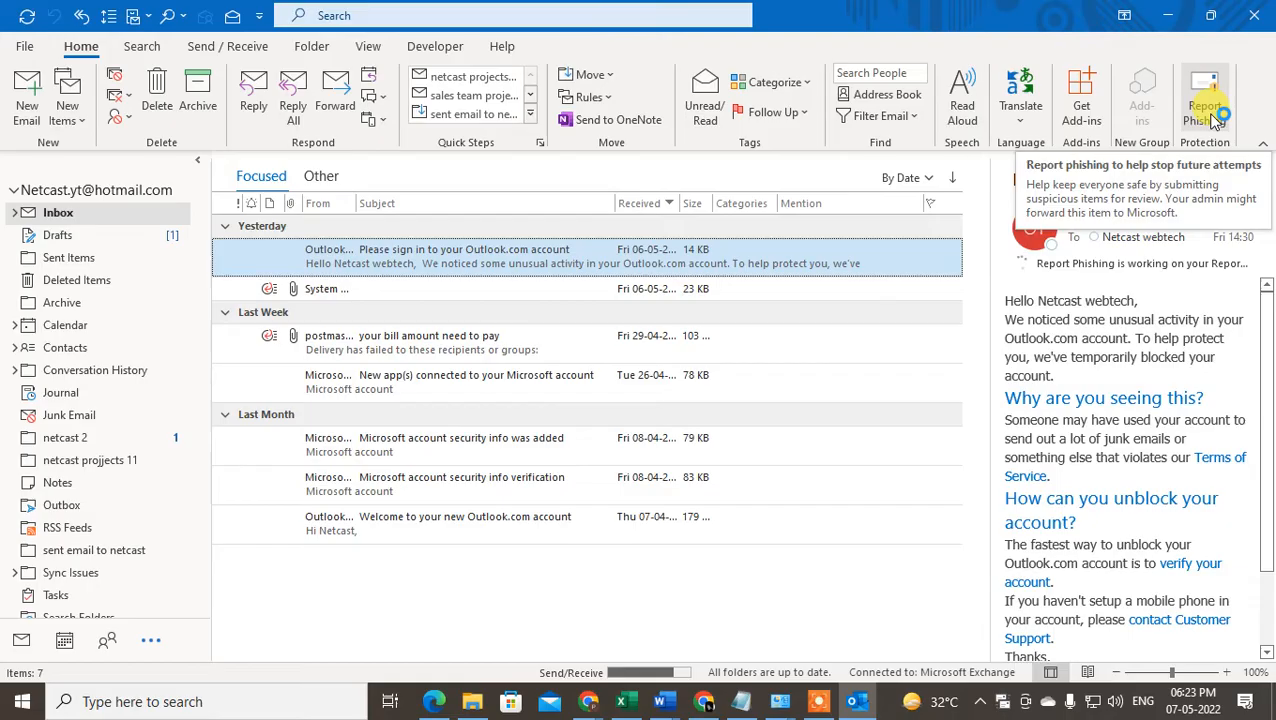
{"action": "left_click", "coordinate": [1205, 100]}
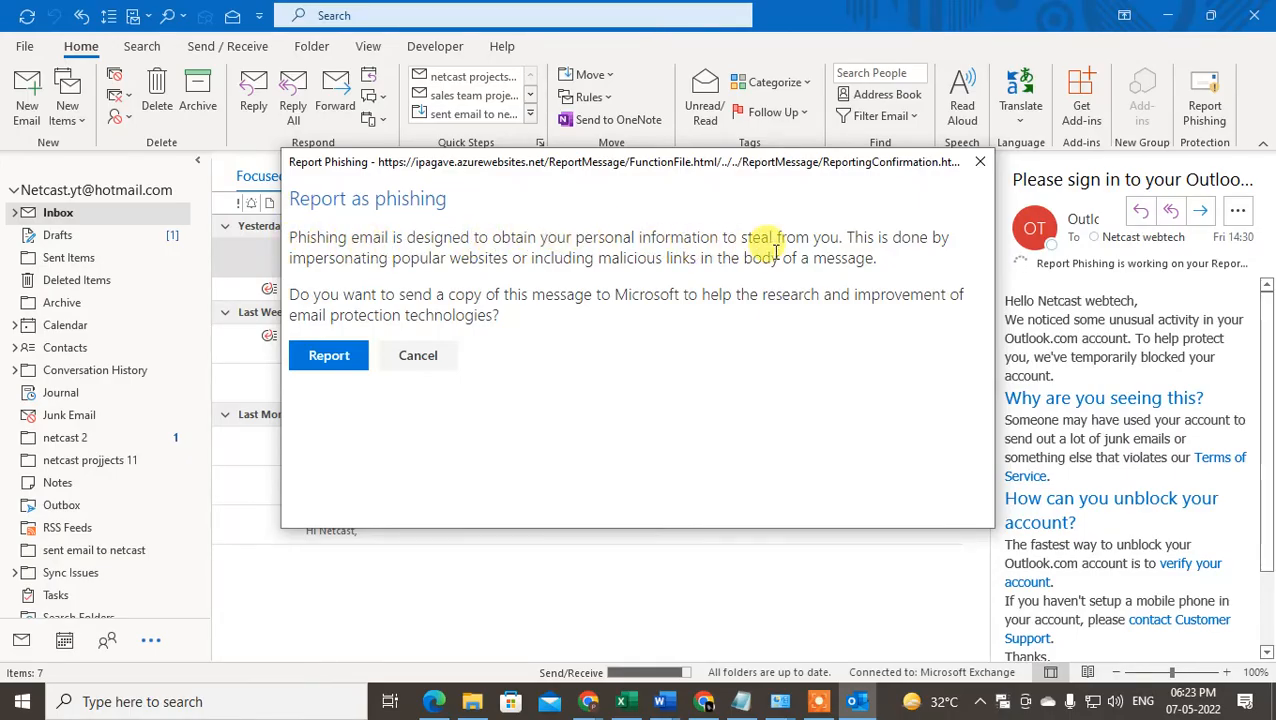
{"action": "mouse_move", "coordinate": [685, 190]}
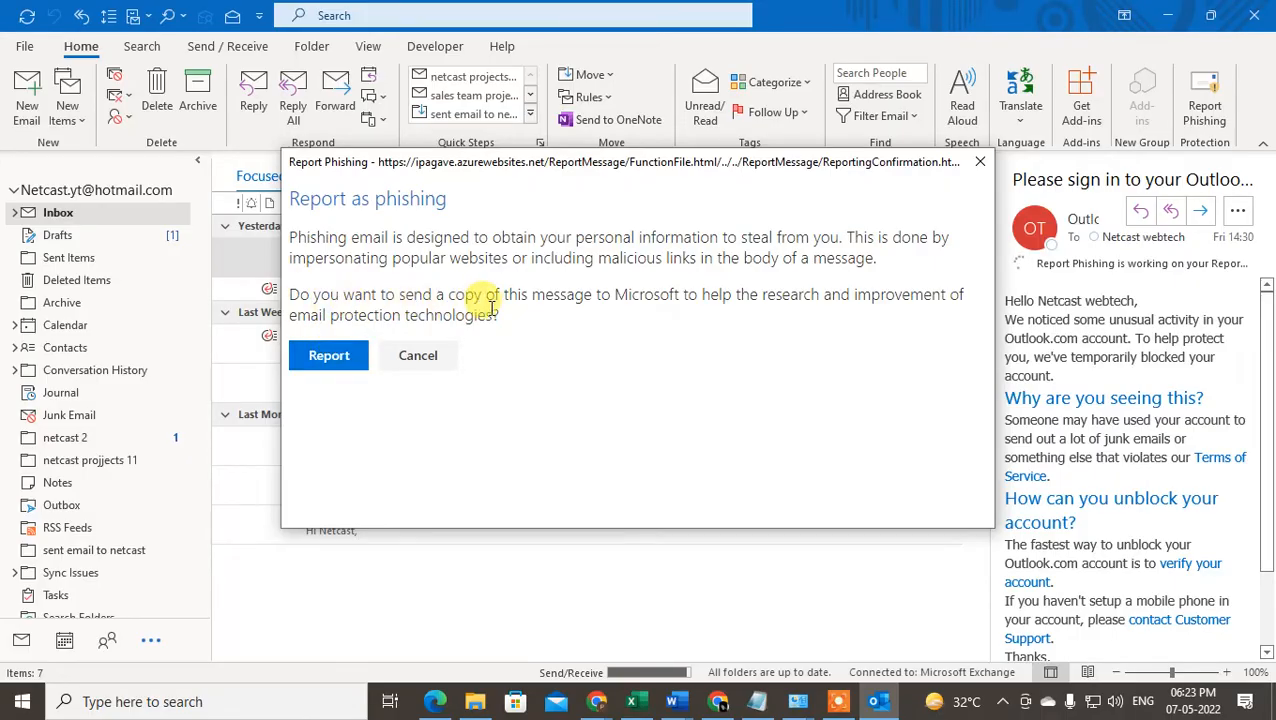
{"action": "mouse_move", "coordinate": [329, 355]}
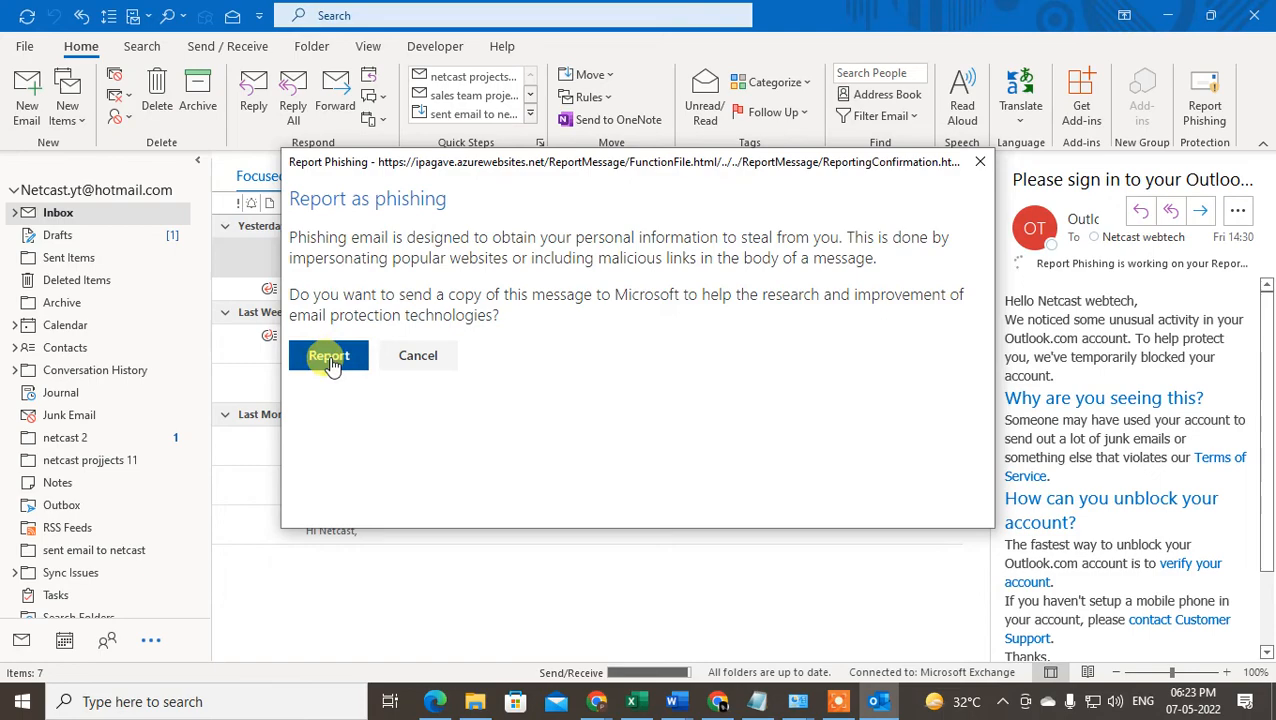
{"action": "mouse_move", "coordinate": [970, 190]}
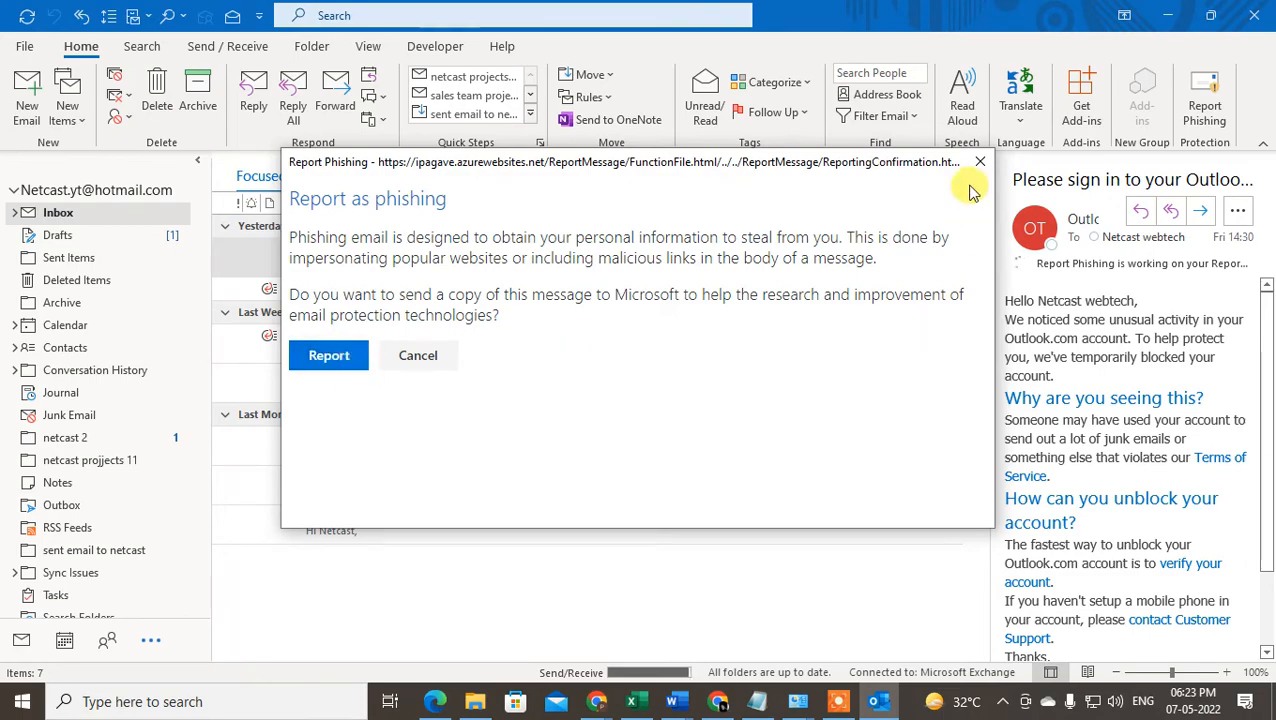
{"action": "mouse_move", "coordinate": [328, 405]}
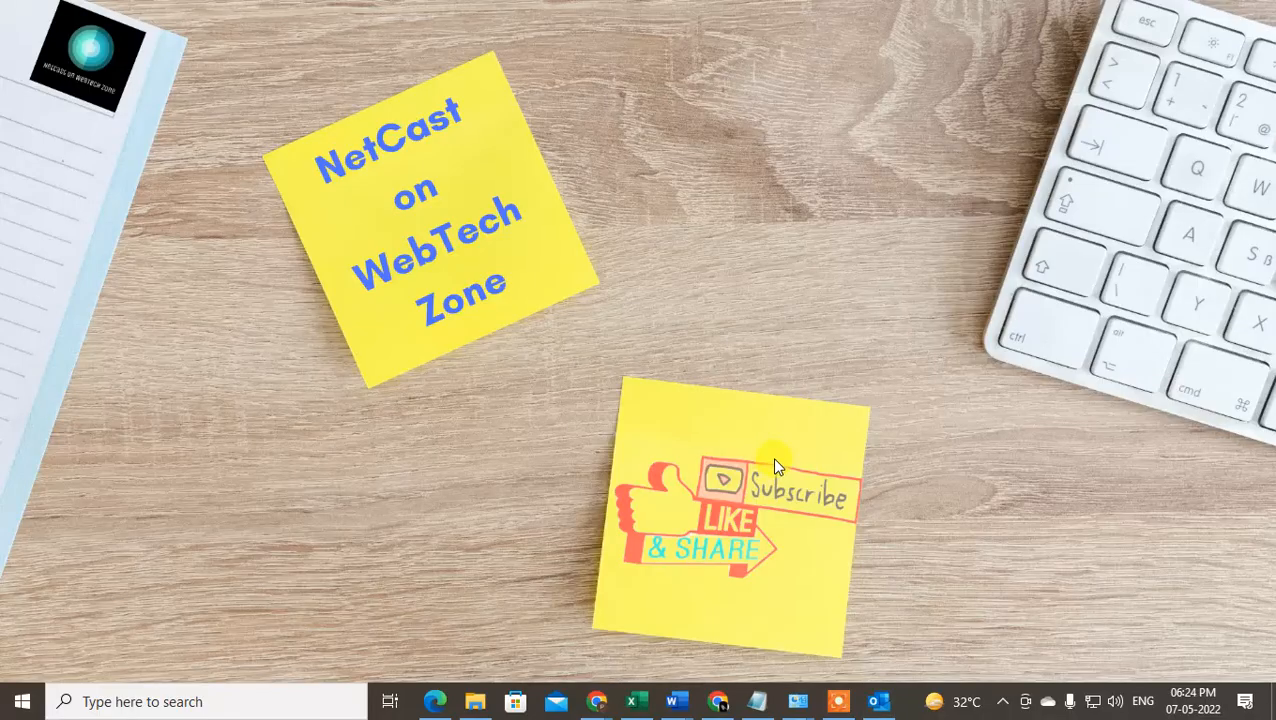
{"action": "mouse_move", "coordinate": [618, 338]}
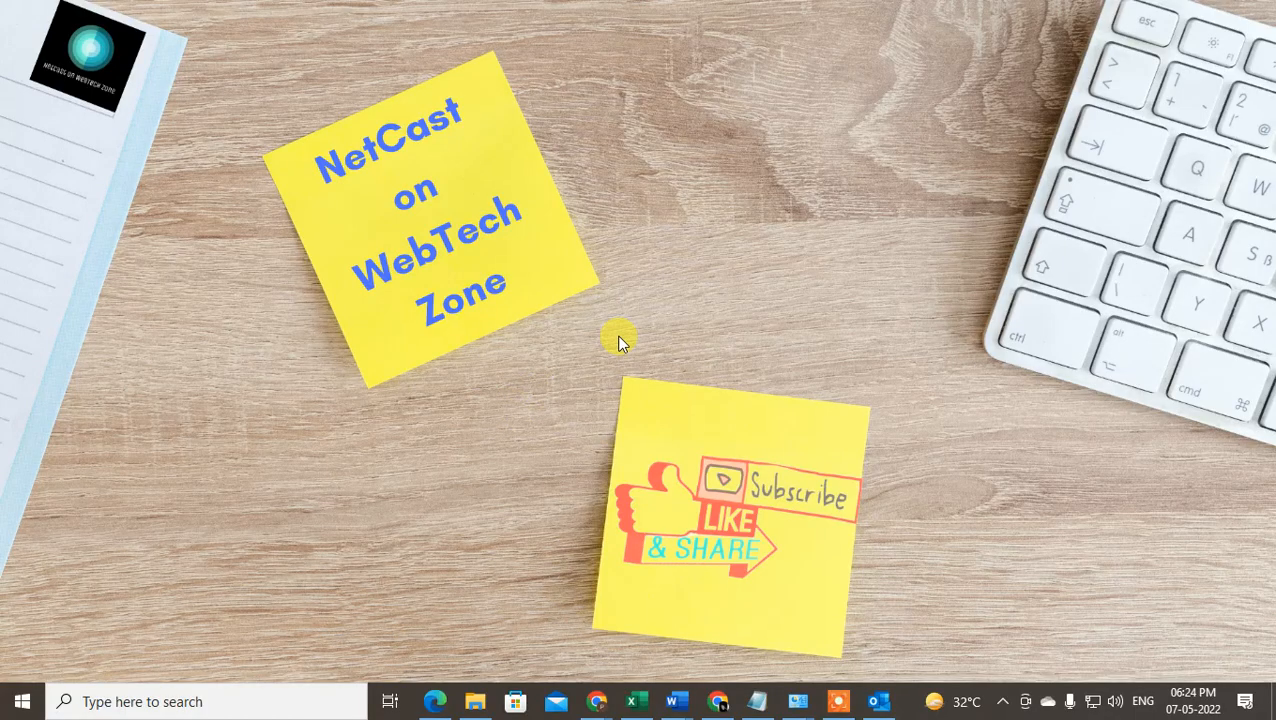